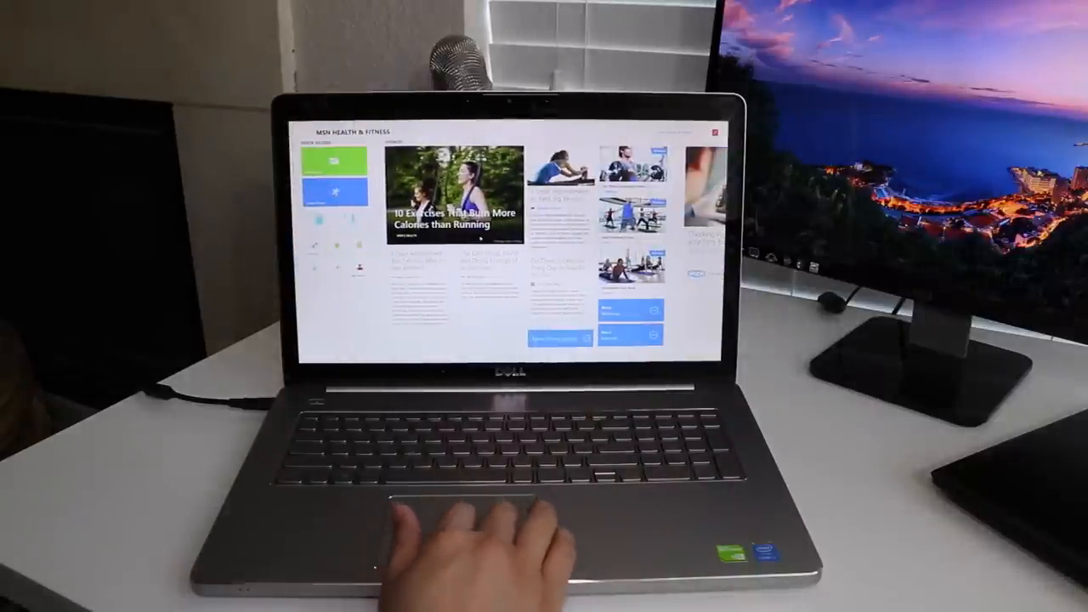
pyautogui.scroll(-3)
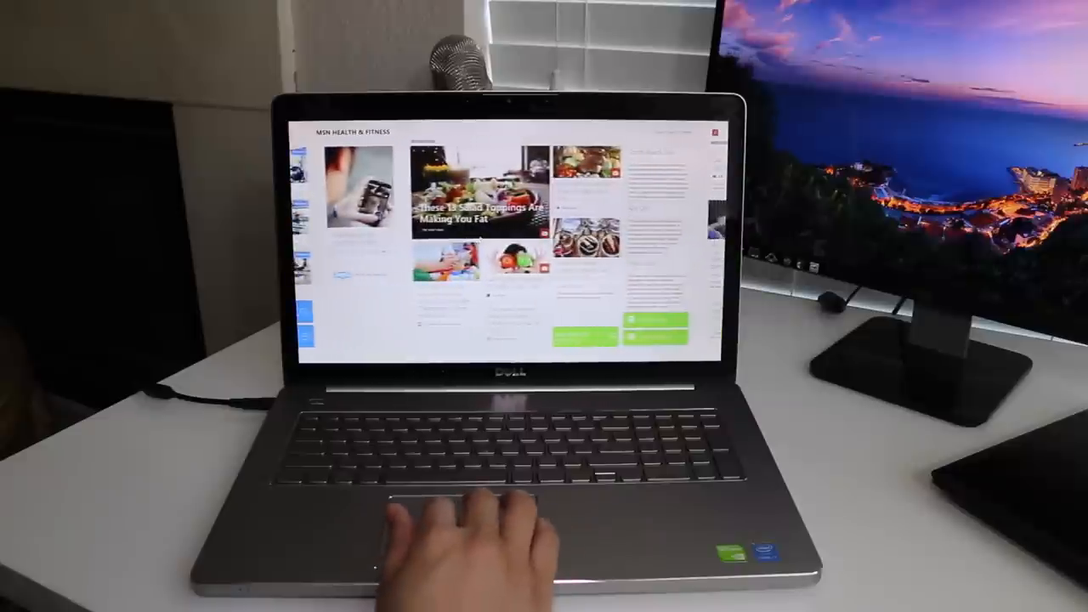